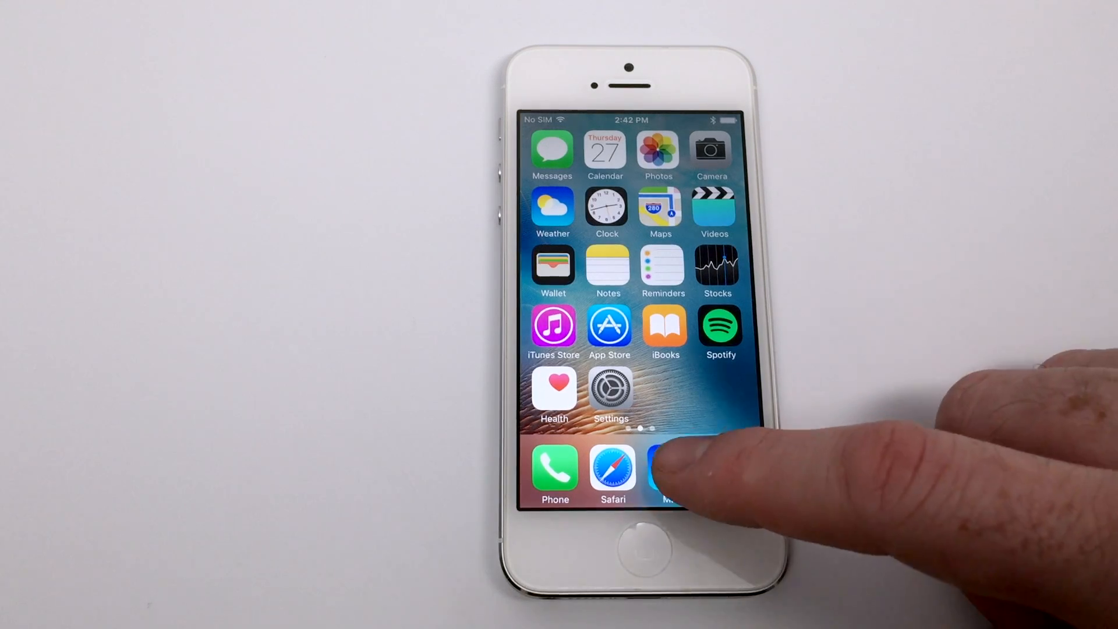
Open the 'Untitled' email in Mail and tap its TeamProject-Collab Pages link
{"action": "left_click", "coordinate": [670, 472]}
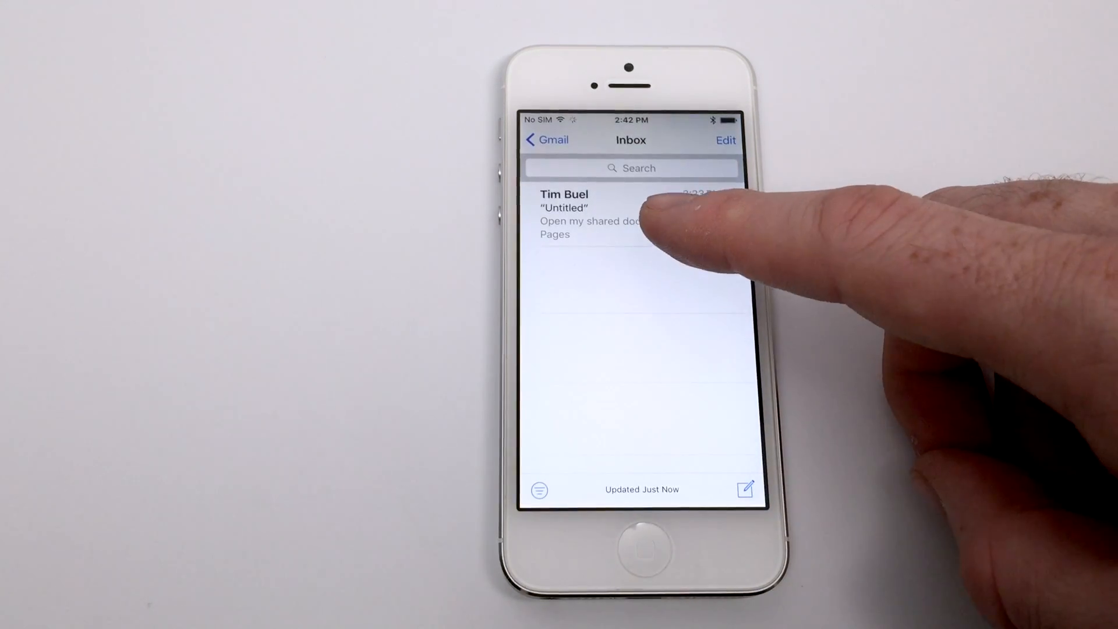
{"action": "left_click", "coordinate": [606, 214]}
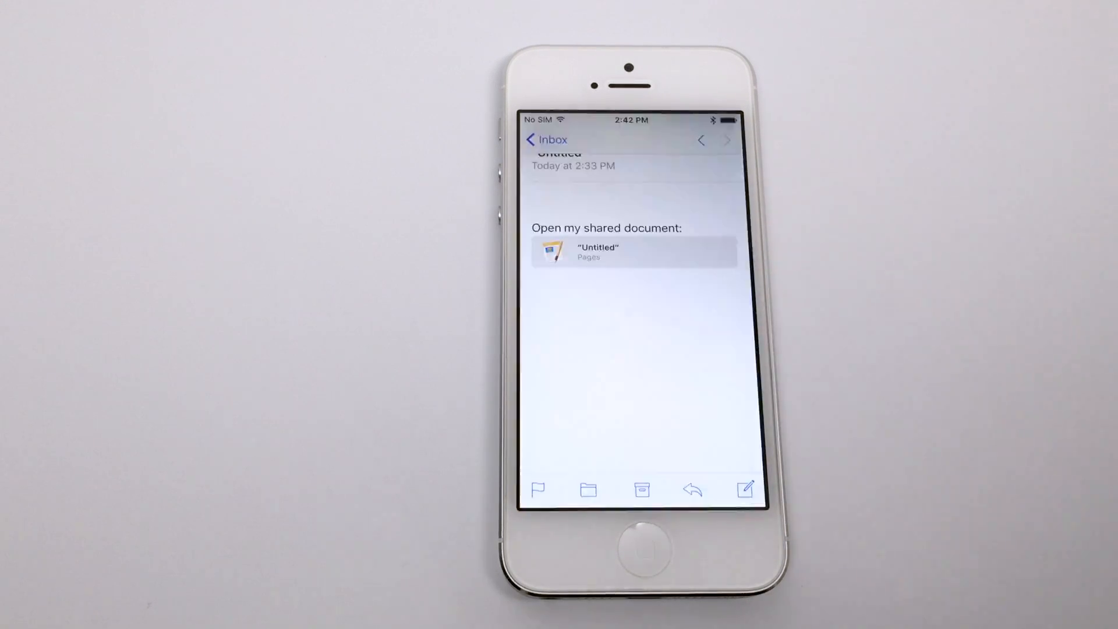
{"action": "left_click", "coordinate": [632, 252]}
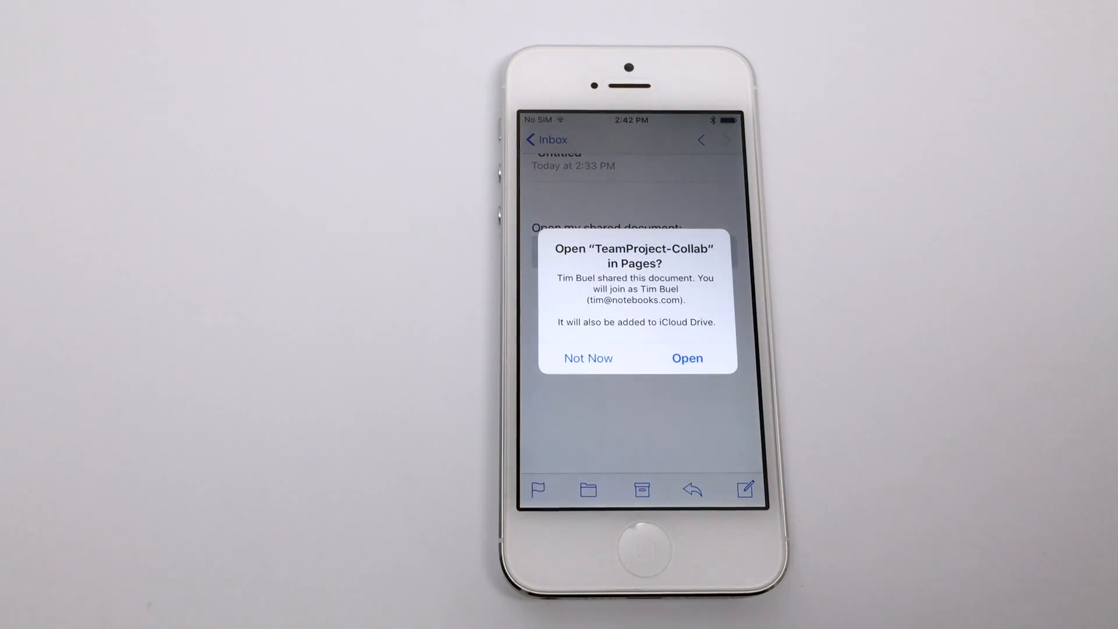
Accept the alert to open TeamProject-Collab in Pages and start downloading it
{"action": "left_click", "coordinate": [588, 358]}
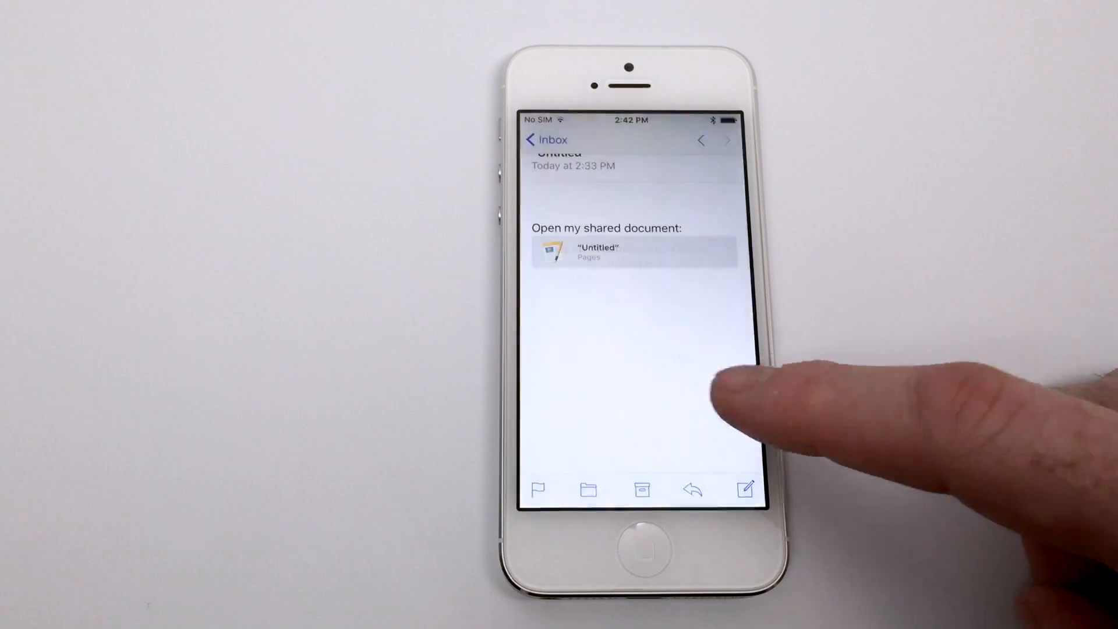
{"action": "left_click", "coordinate": [632, 252]}
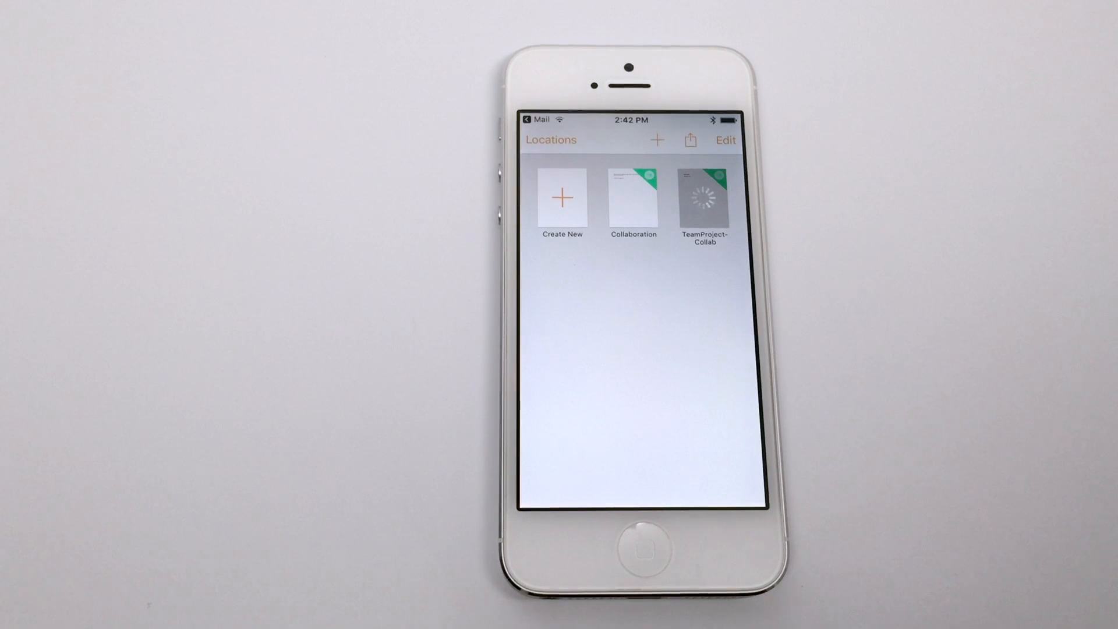
Open the downloaded TeamProject-Collab document from the Pages document list
{"action": "left_click", "coordinate": [632, 197]}
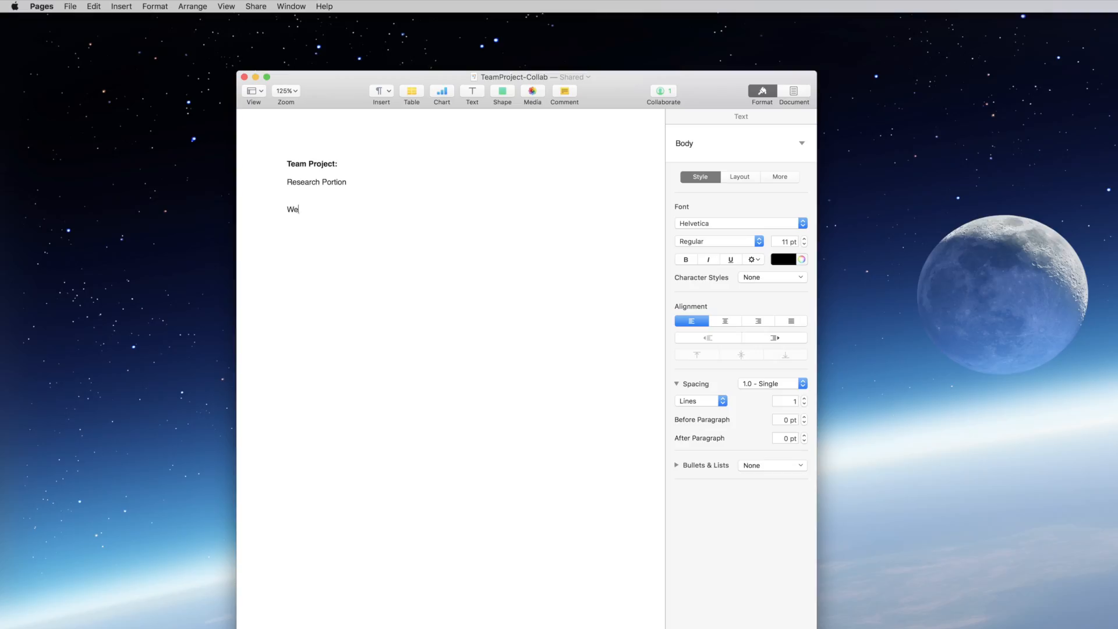
Type 'need to start researching this content a little more.' after 'We'
{"action": "type", "text": "need to start r"}
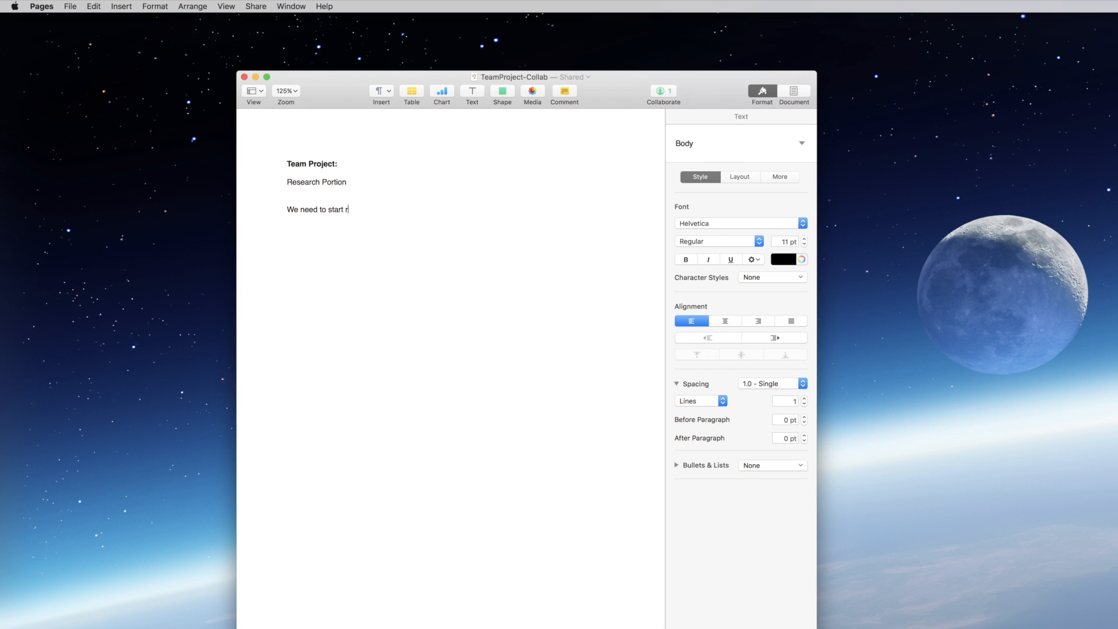
{"action": "type", "text": "esearching this content a little more. W"}
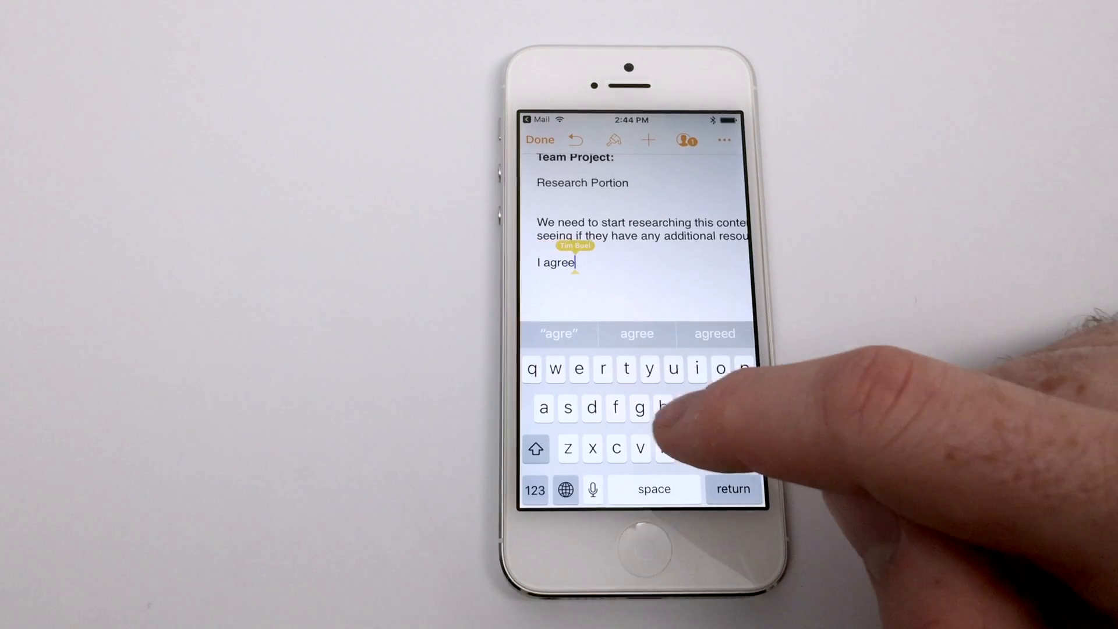
Finish the reply line below the paragraph by adding '!' to make 'I agree!'
{"action": "left_click", "coordinate": [536, 489]}
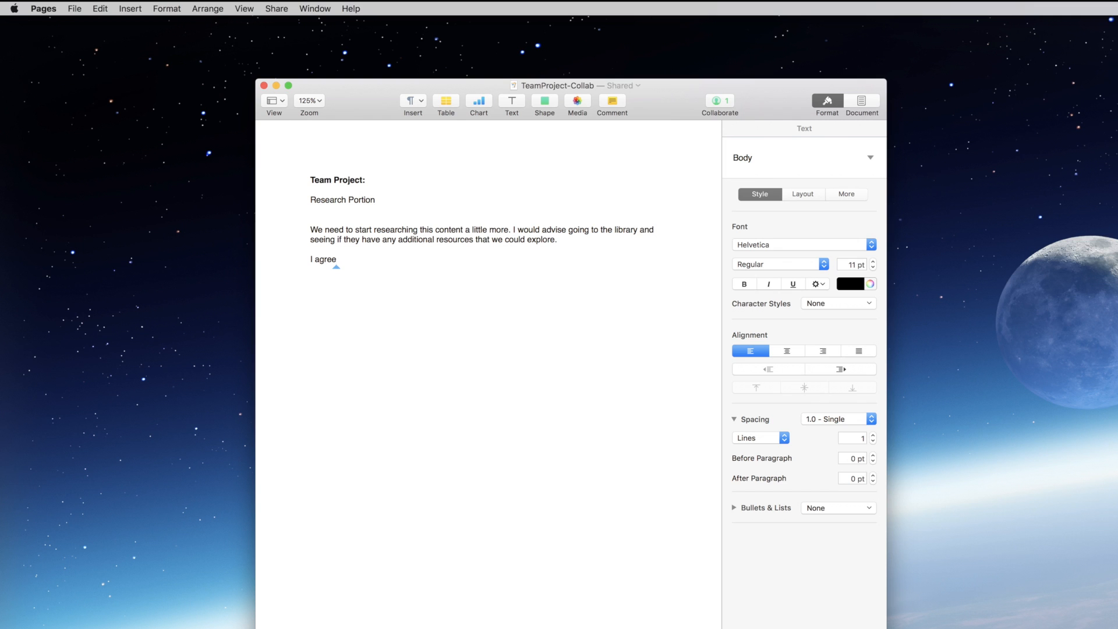
{"action": "type", "text": "!"}
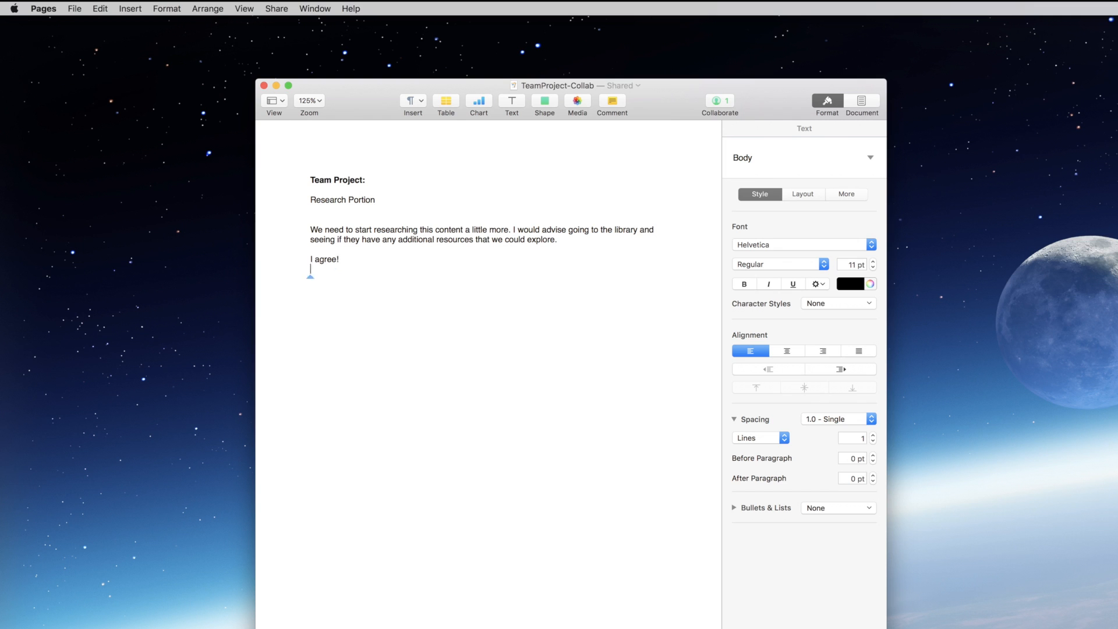